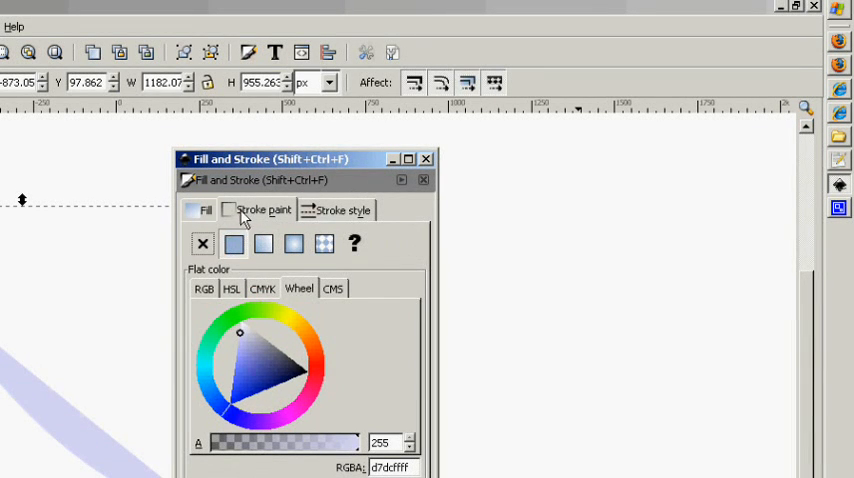
Confirm the curve's fill is No paint and dismiss the Fill and Stroke dialog
left_click(234, 244)
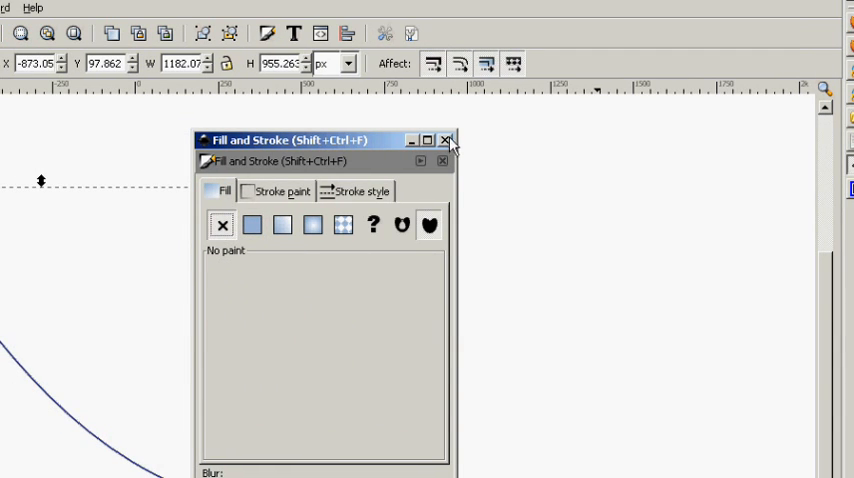
left_click(446, 140)
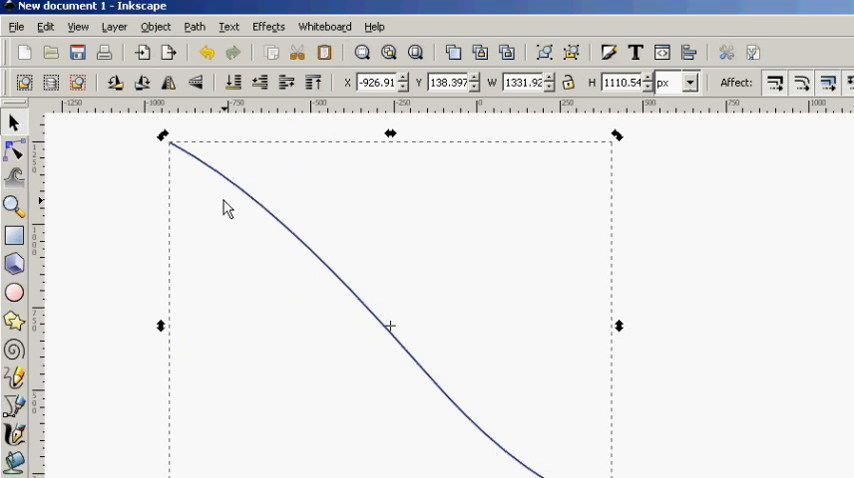
Select the dark blue curve so it can be duplicated into a crossing copy
left_click(44, 26)
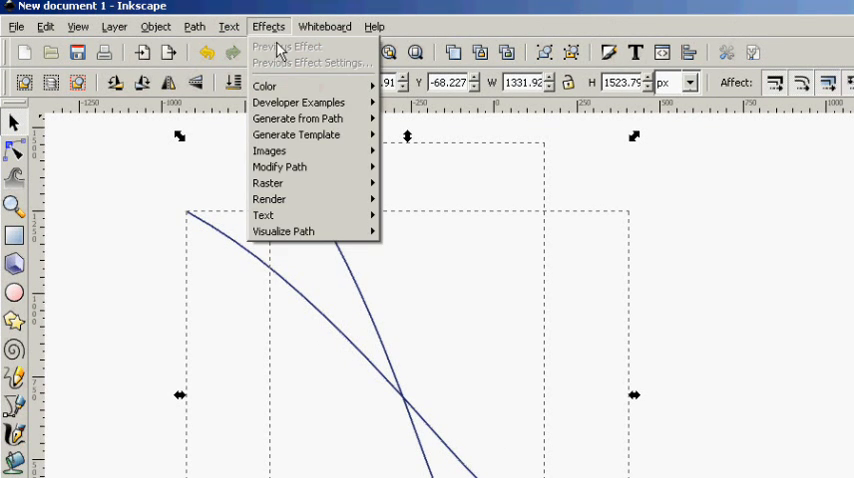
mouse_move(296, 118)
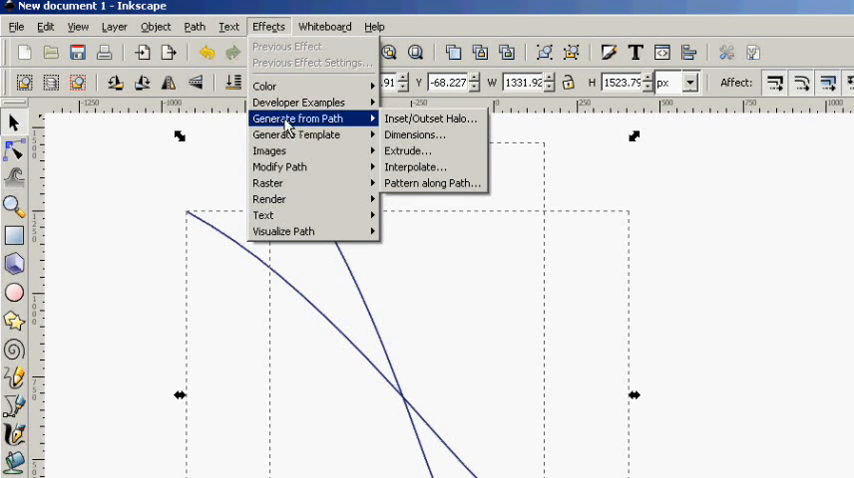
Interpolate 10 steps between the two crossing curves, then dismiss the dialog
left_click(406, 150)
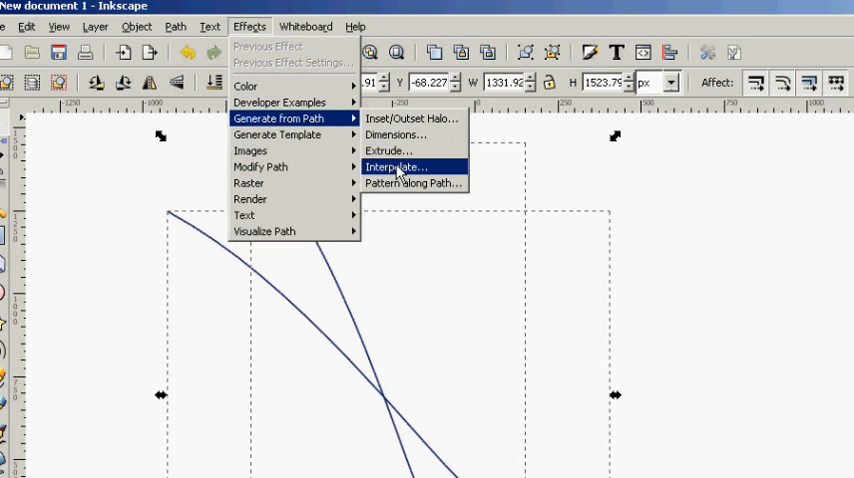
left_click(396, 168)
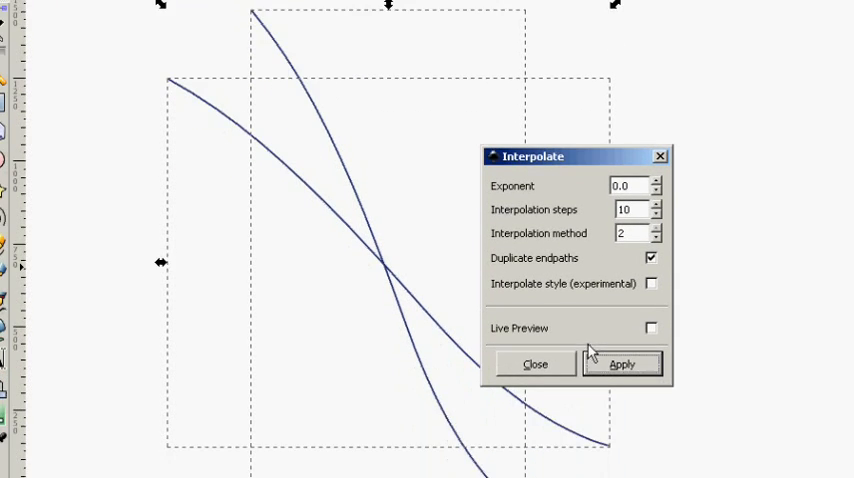
left_click(620, 364)
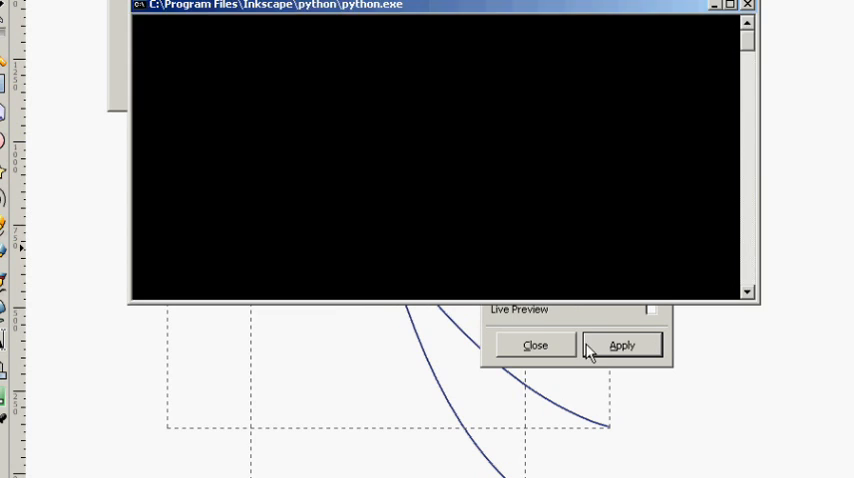
left_click(622, 344)
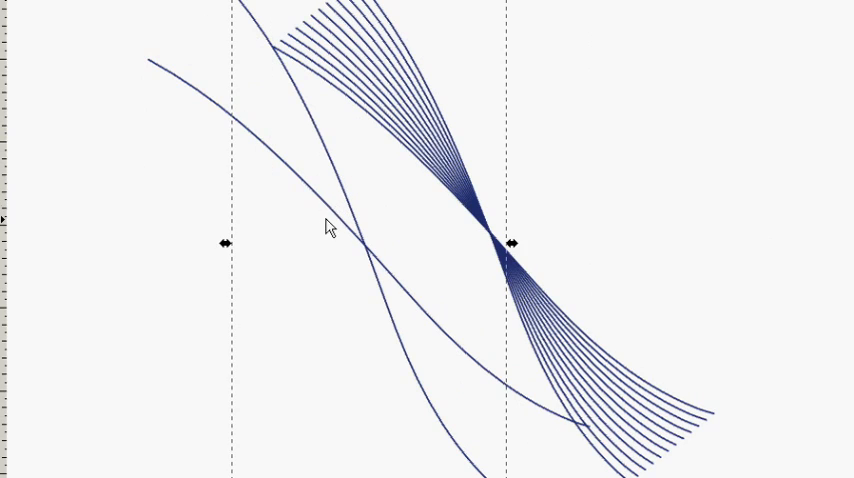
mouse_move(276, 216)
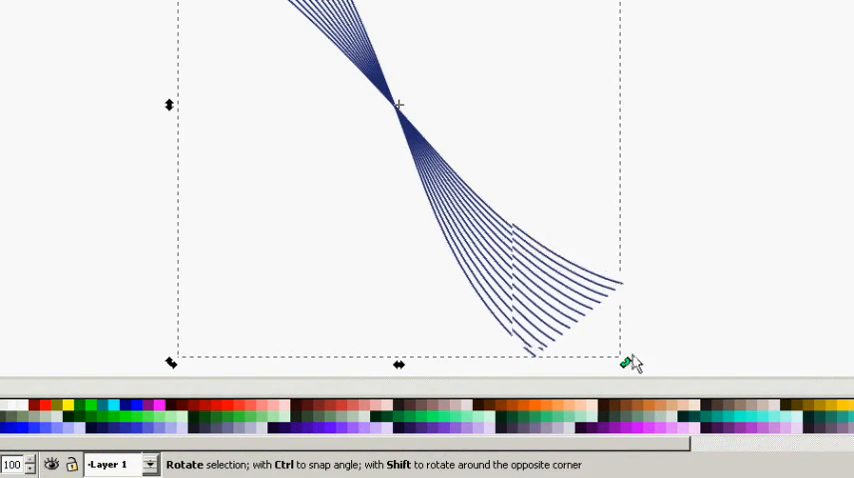
Rotate the blended fan aside and select the two new curves together
left_click_drag(624, 360, 660, 400)
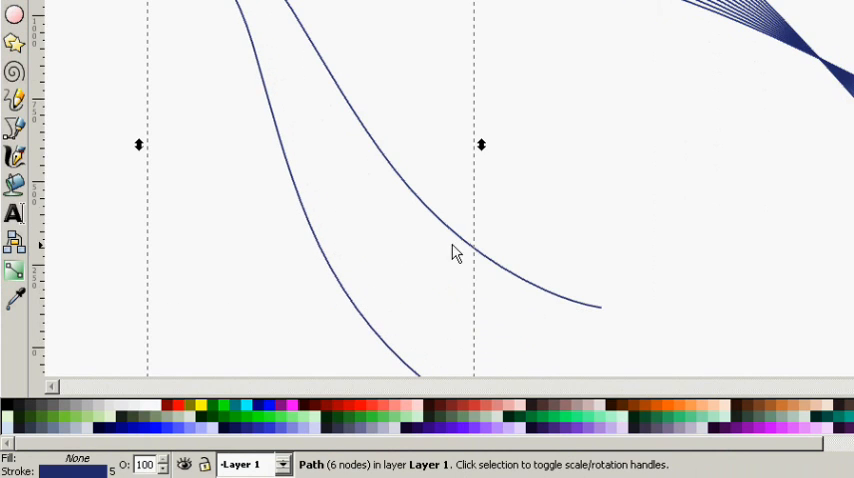
left_click(452, 252)
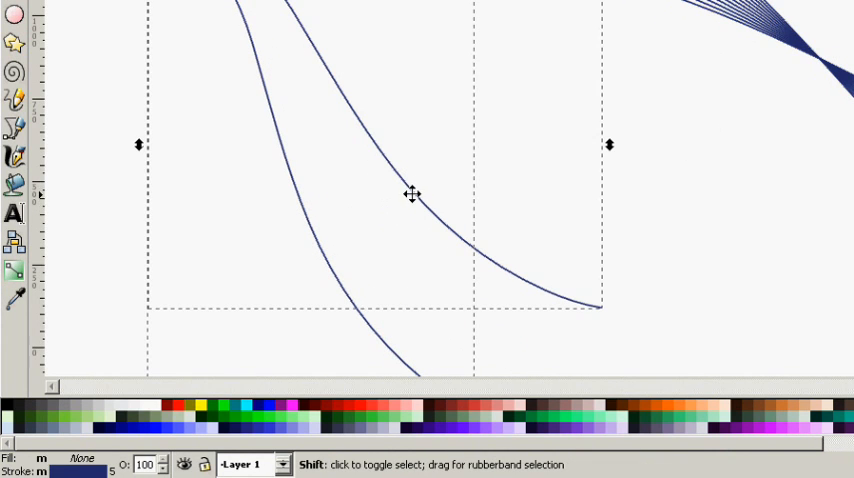
left_click(268, 26)
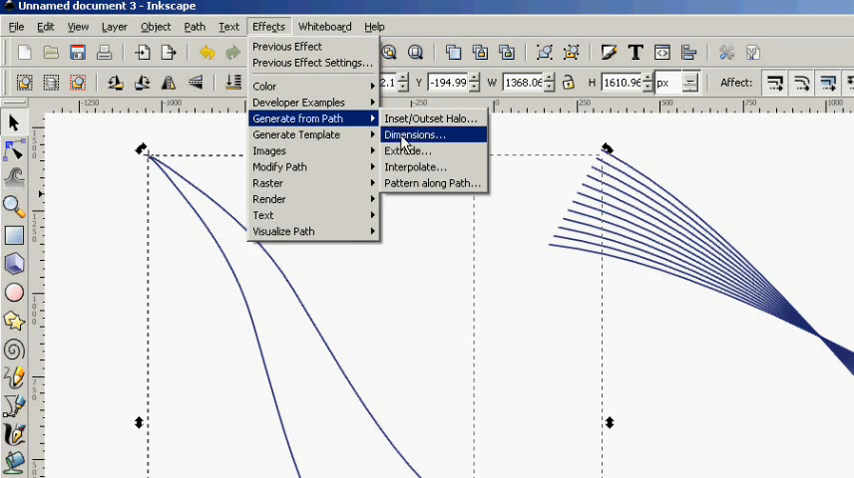
Interpolate a second fan of curves between the new selected pair
left_click(414, 168)
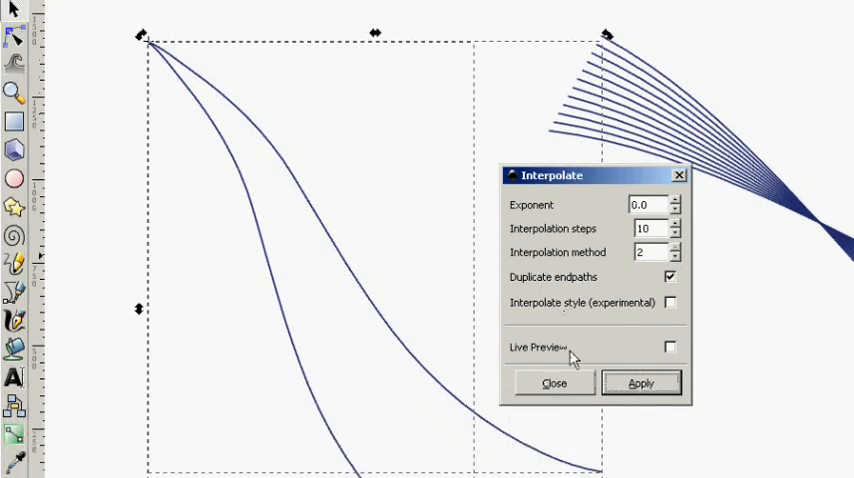
left_click(640, 384)
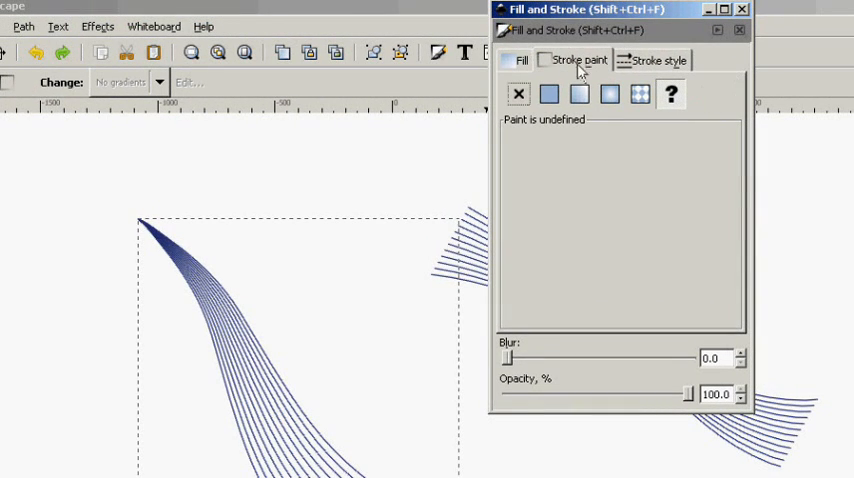
Give the fan's stroke a linear gradient stretched toward the lower right
left_click(580, 94)
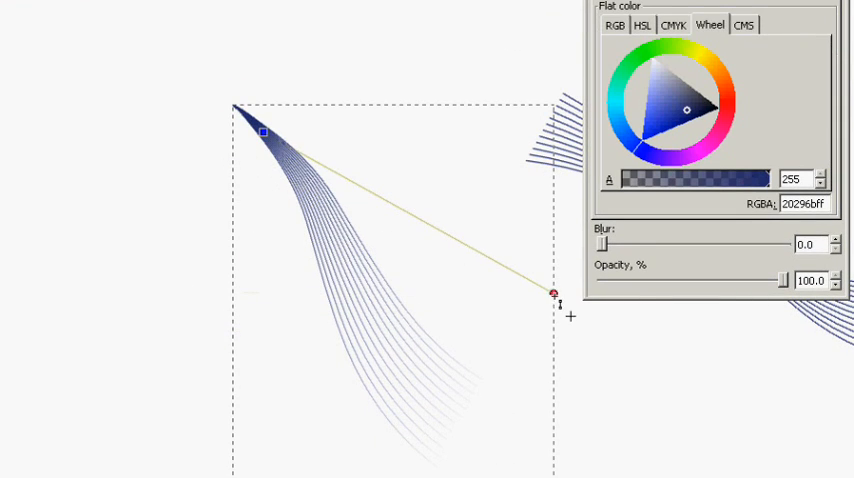
left_click_drag(556, 294, 328, 250)
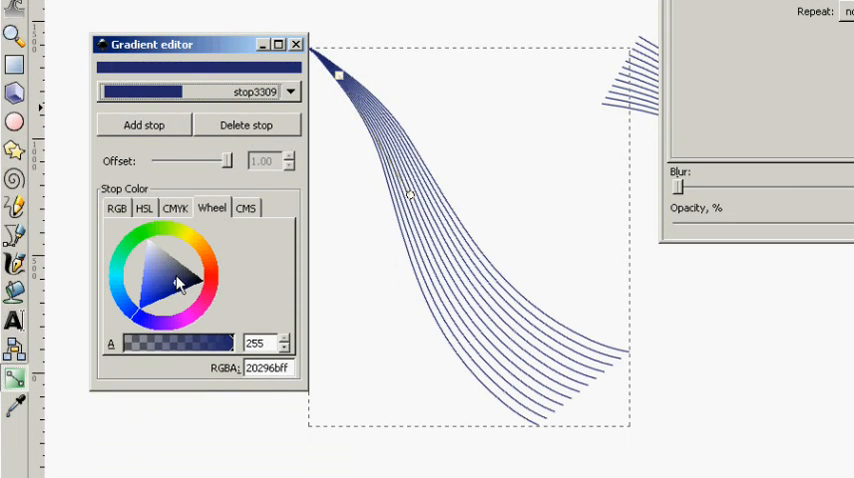
Lighten one gradient stop to a pale blue-grey on the colour wheel
left_click(164, 270)
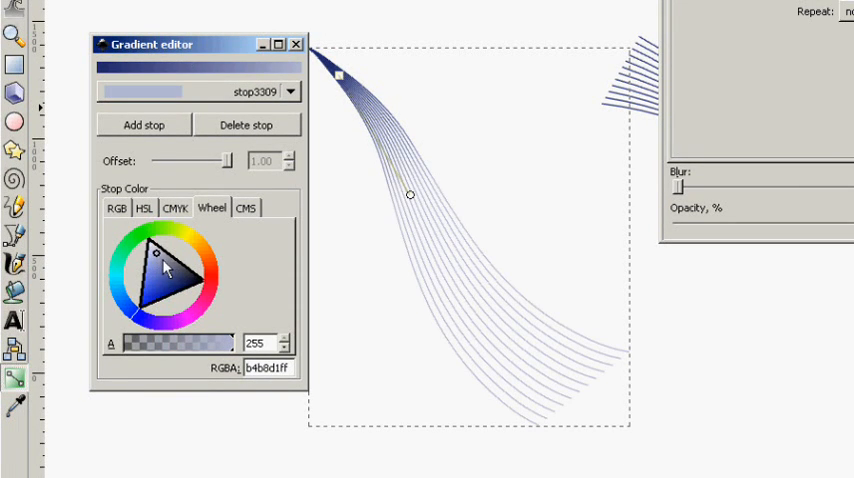
left_click(156, 252)
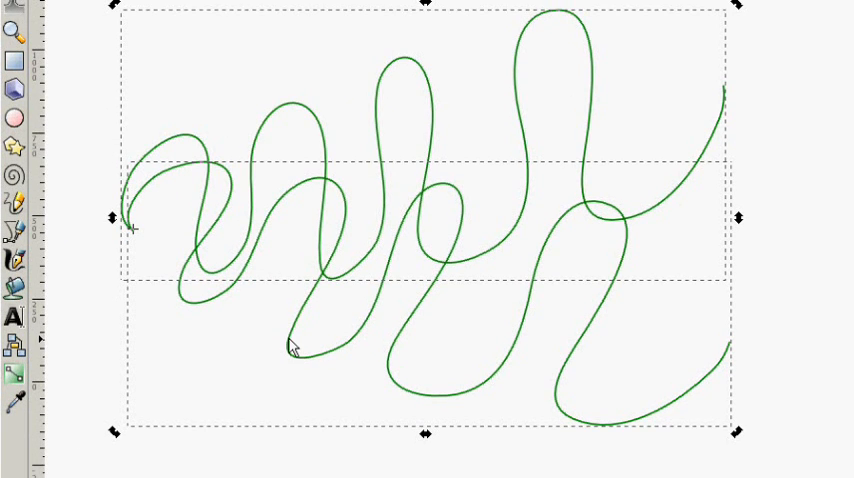
Bring up the extension effects for the two selected green squiggles
left_click(268, 26)
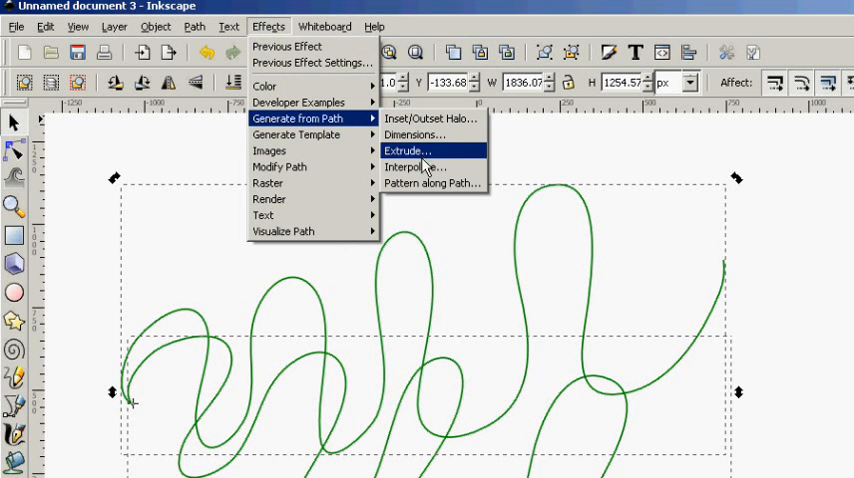
Interpolate 10 steps between the green squiggles into a ribbon, then deselect
left_click(414, 168)
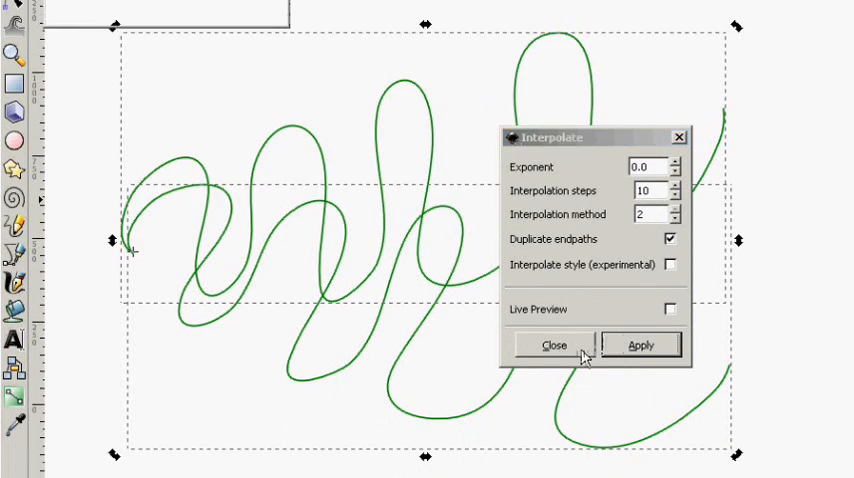
left_click(640, 344)
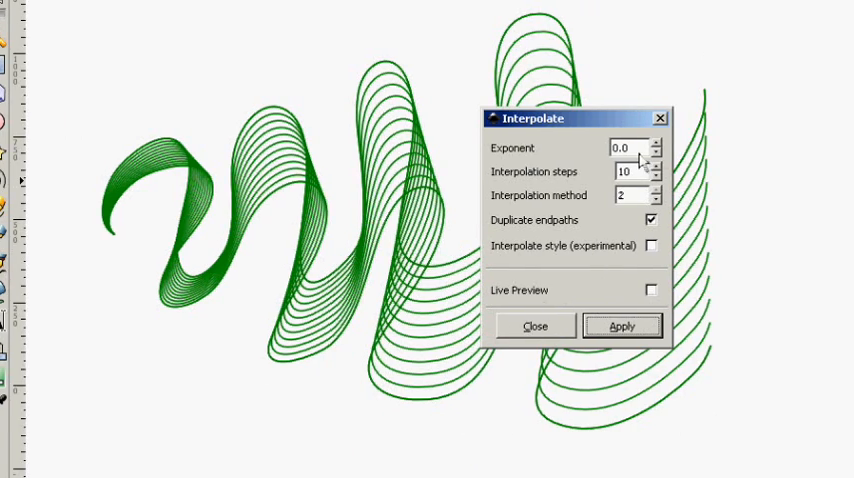
left_click(536, 324)
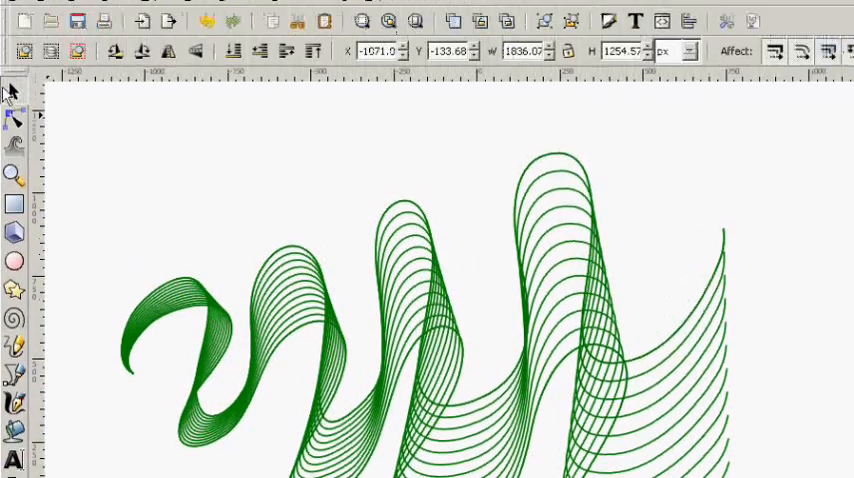
left_click(400, 300)
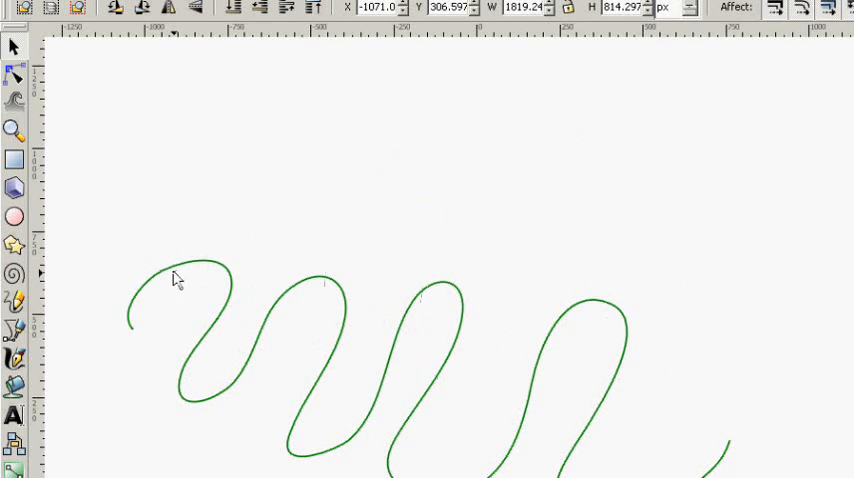
Draw a freehand zigzag, colour its stroke orange-red, and select both zigzags
scroll("down", 3)
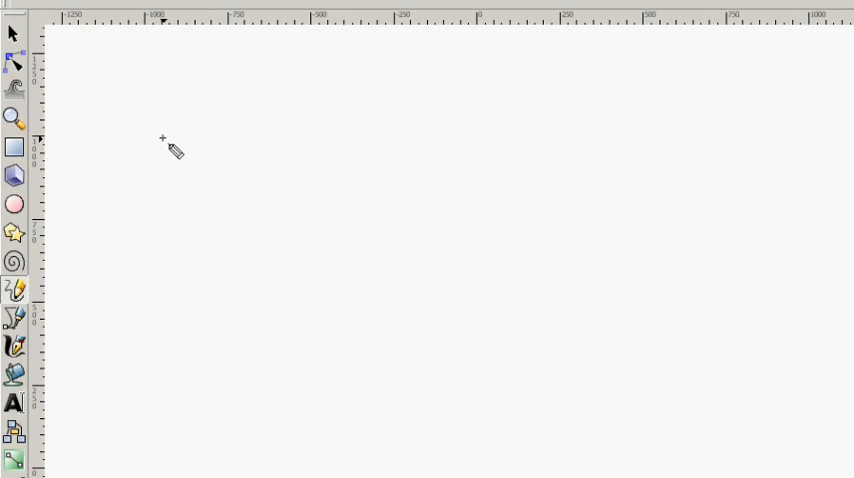
left_click_drag(164, 140, 280, 404)
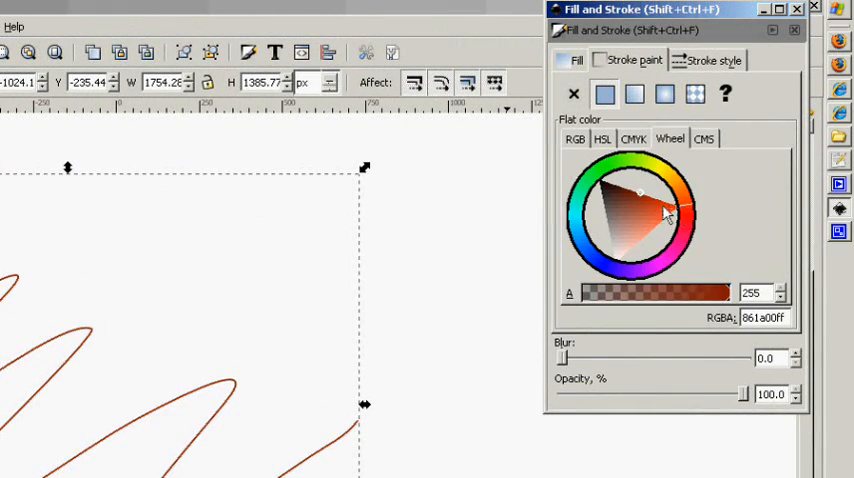
left_click(796, 8)
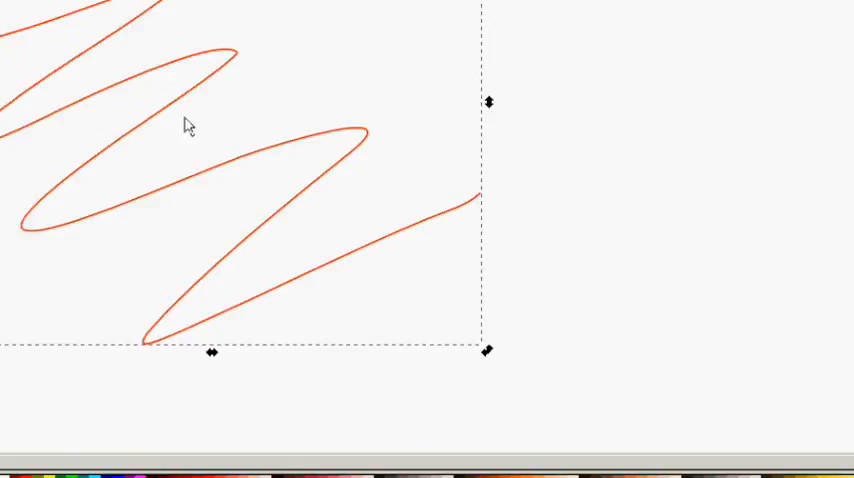
left_click(44, 28)
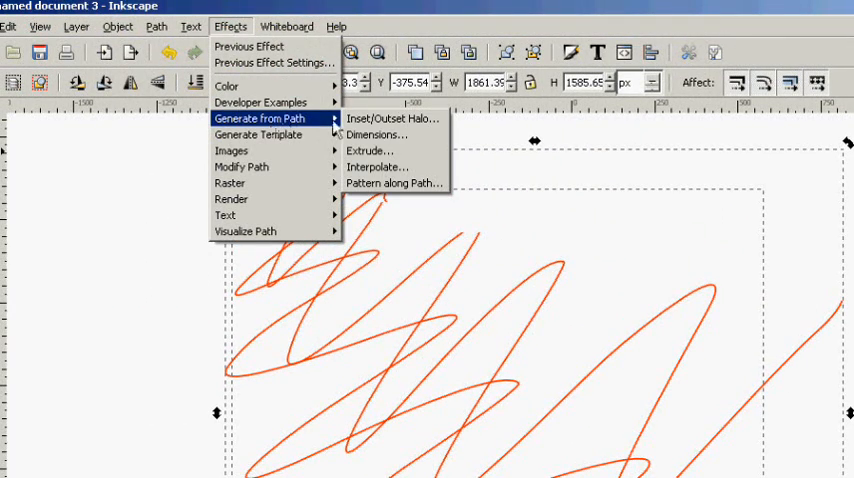
Interpolate the orange zigzags into a blended fan of stacked zigzag strokes with default settings
left_click(378, 166)
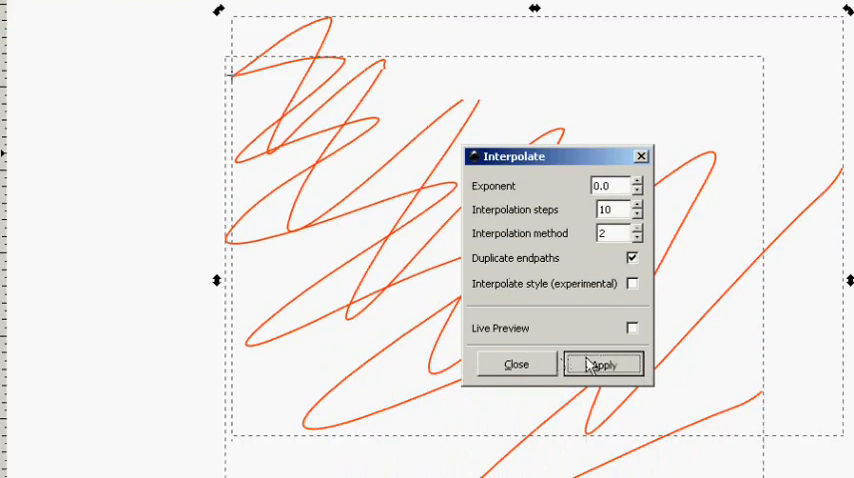
left_click(602, 364)
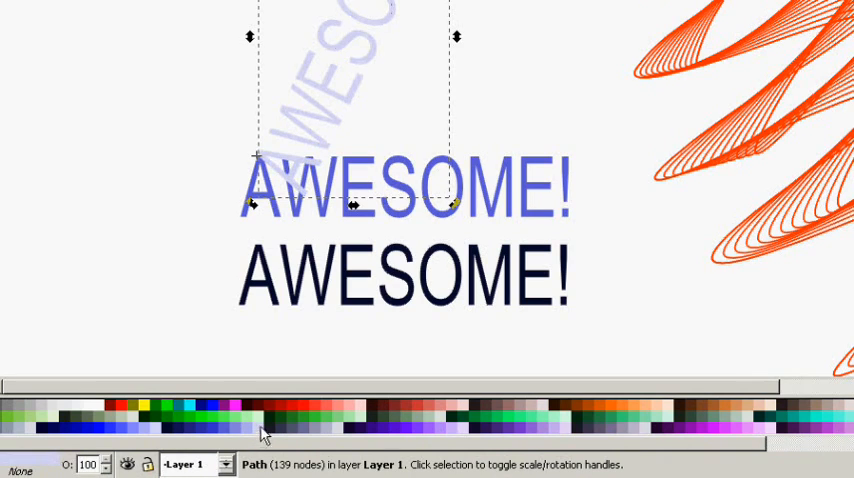
mouse_move(284, 140)
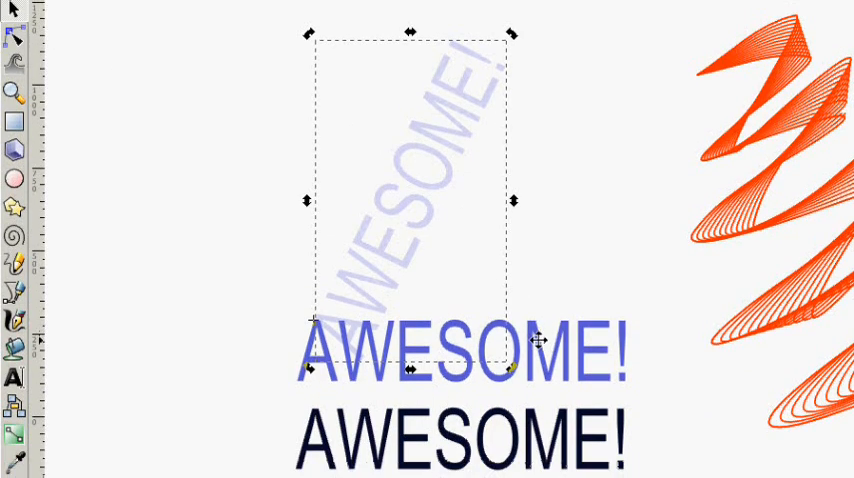
Select the pale tilted and blue AWESOME! copies together for interpolation
left_click(268, 26)
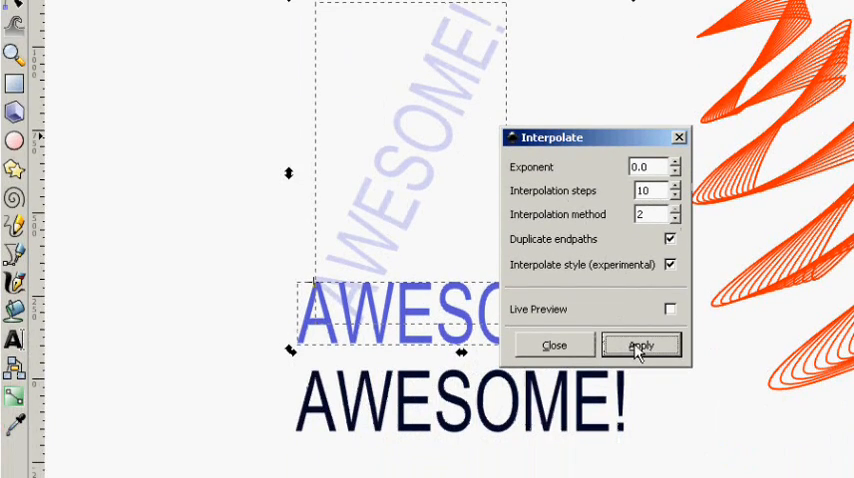
Enable Interpolate style so the AWESOME! blend fades from pale through blues to navy
left_click(632, 264)
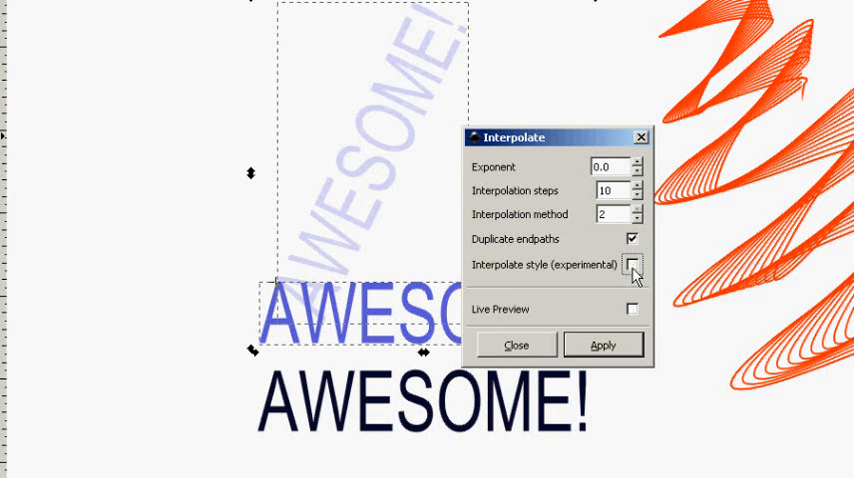
left_click(632, 264)
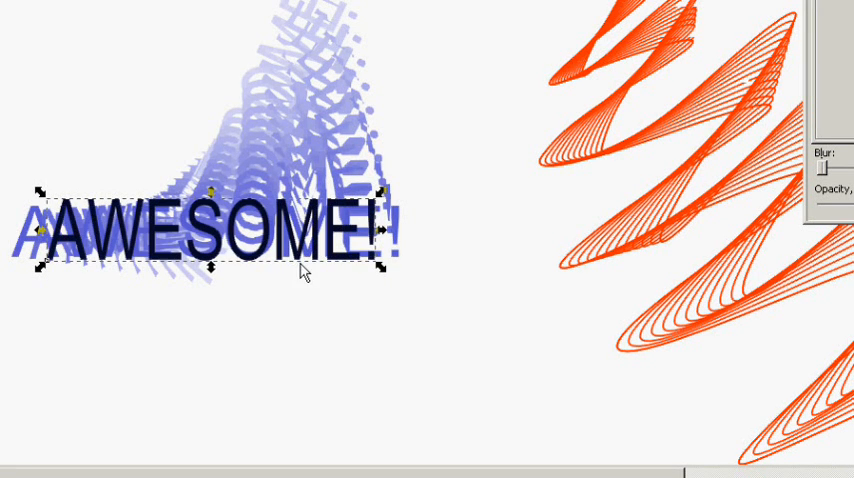
mouse_move(392, 278)
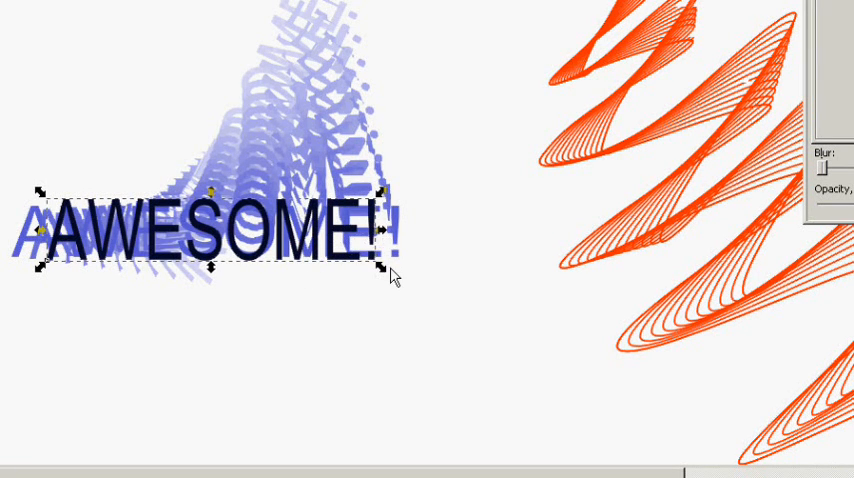